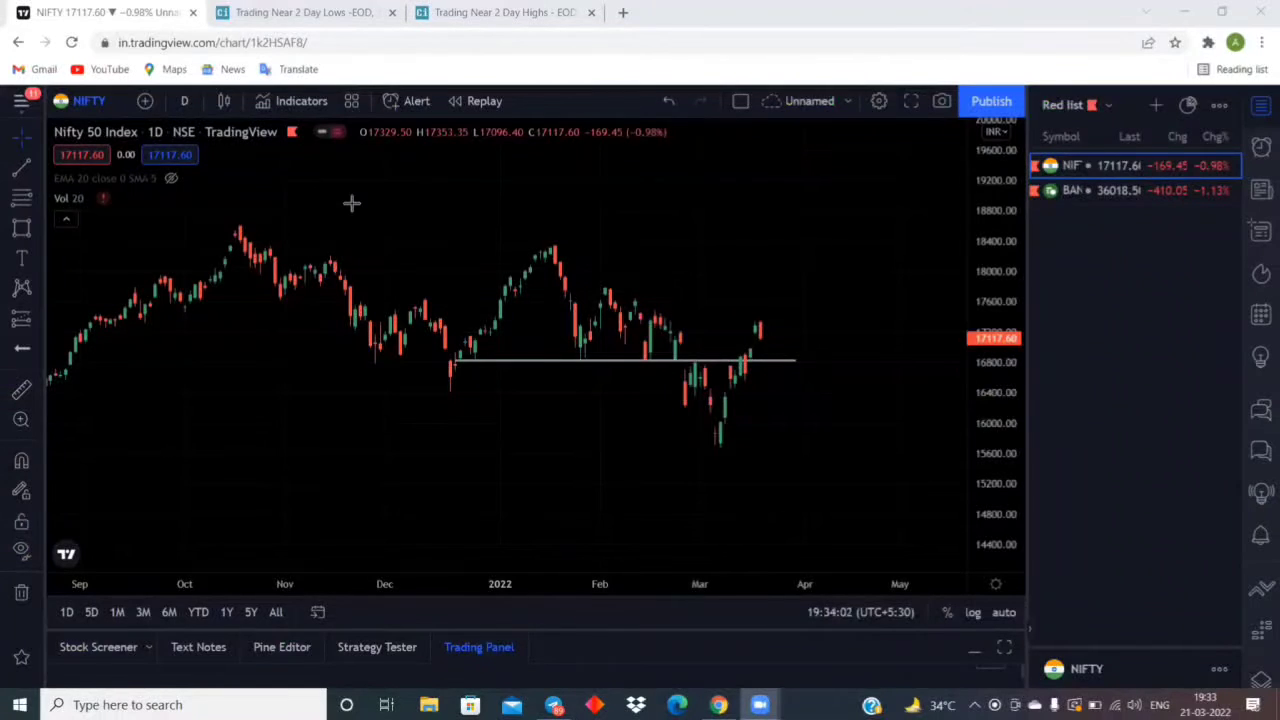
pyautogui.moveTo(391, 210)
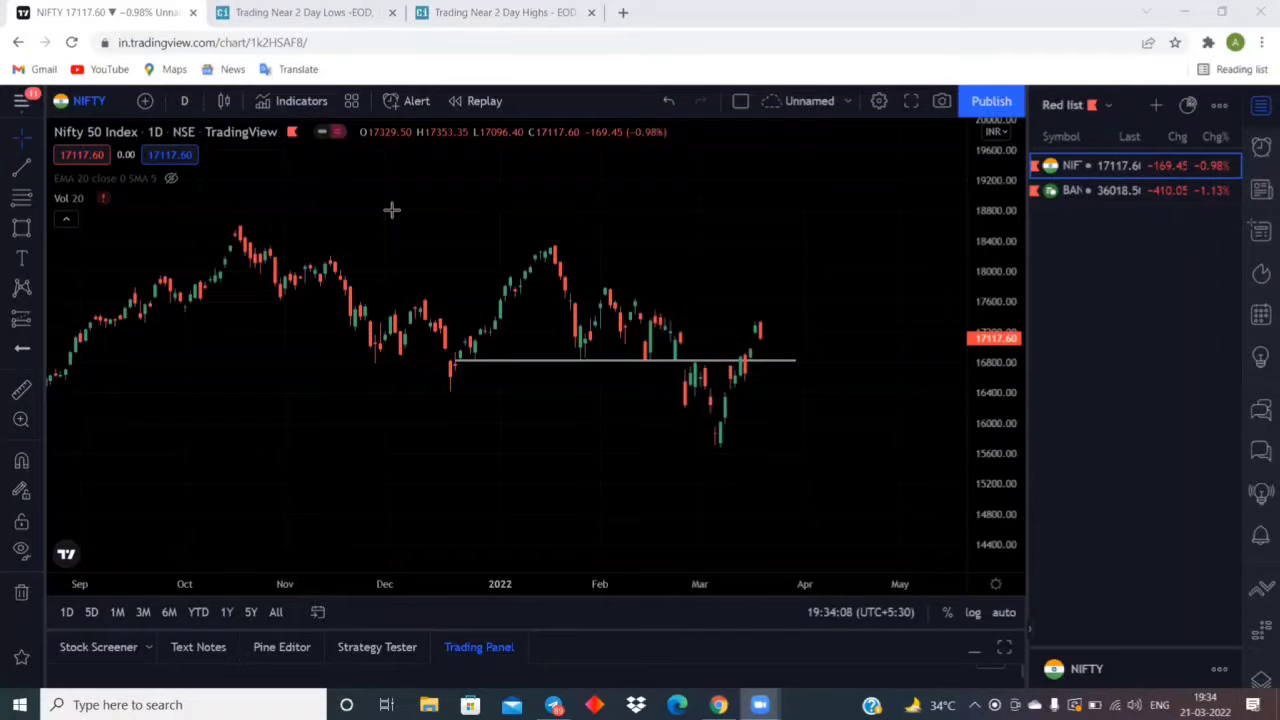
pyautogui.moveTo(727, 450)
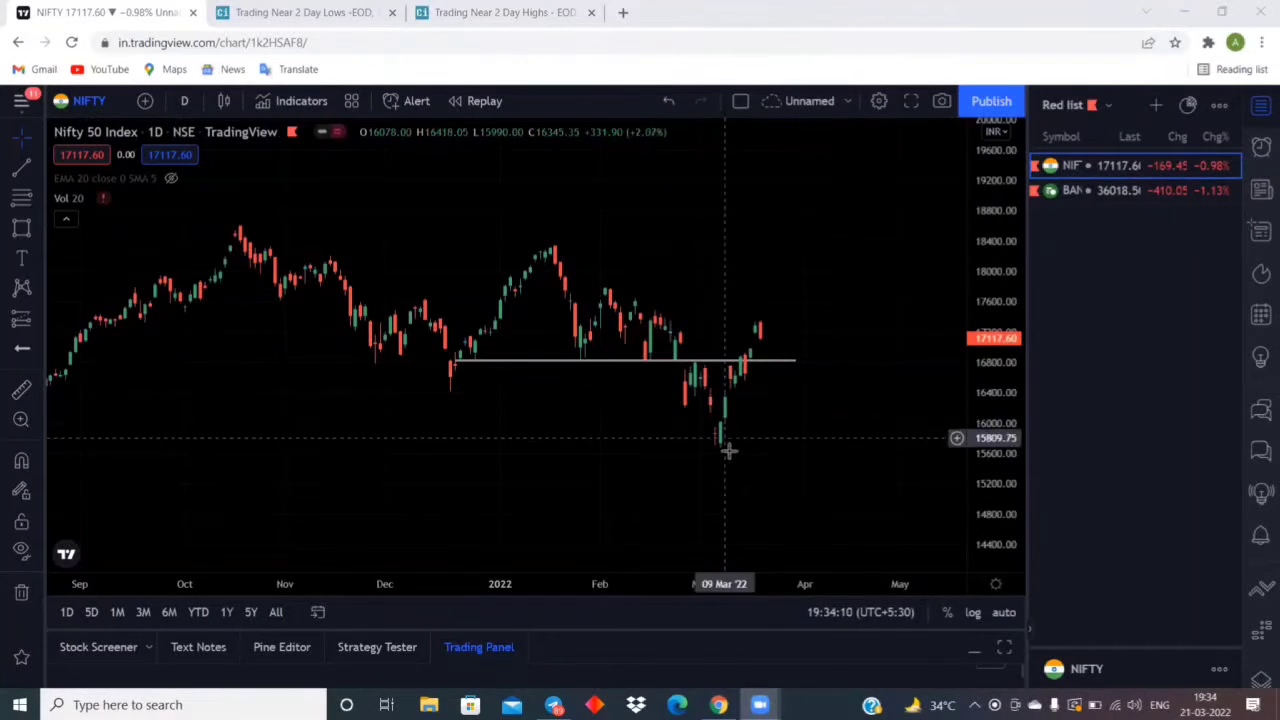
pyautogui.moveTo(778, 294)
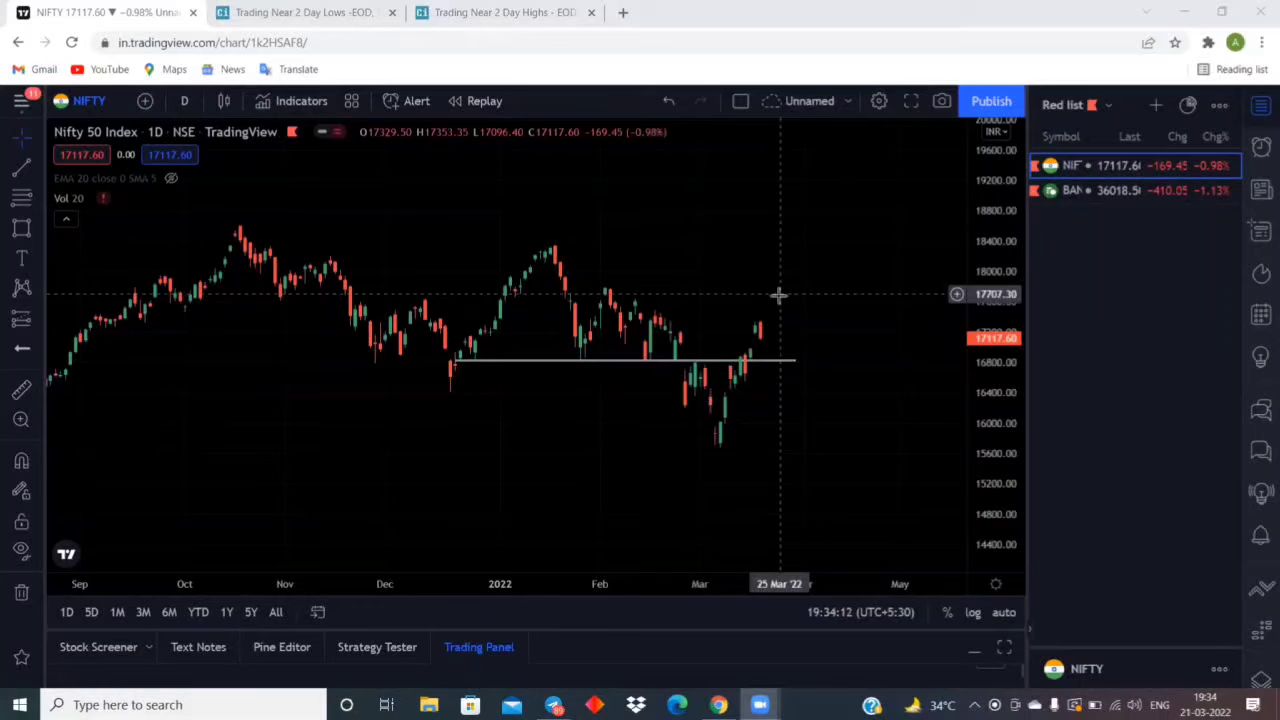
pyautogui.moveTo(515, 534)
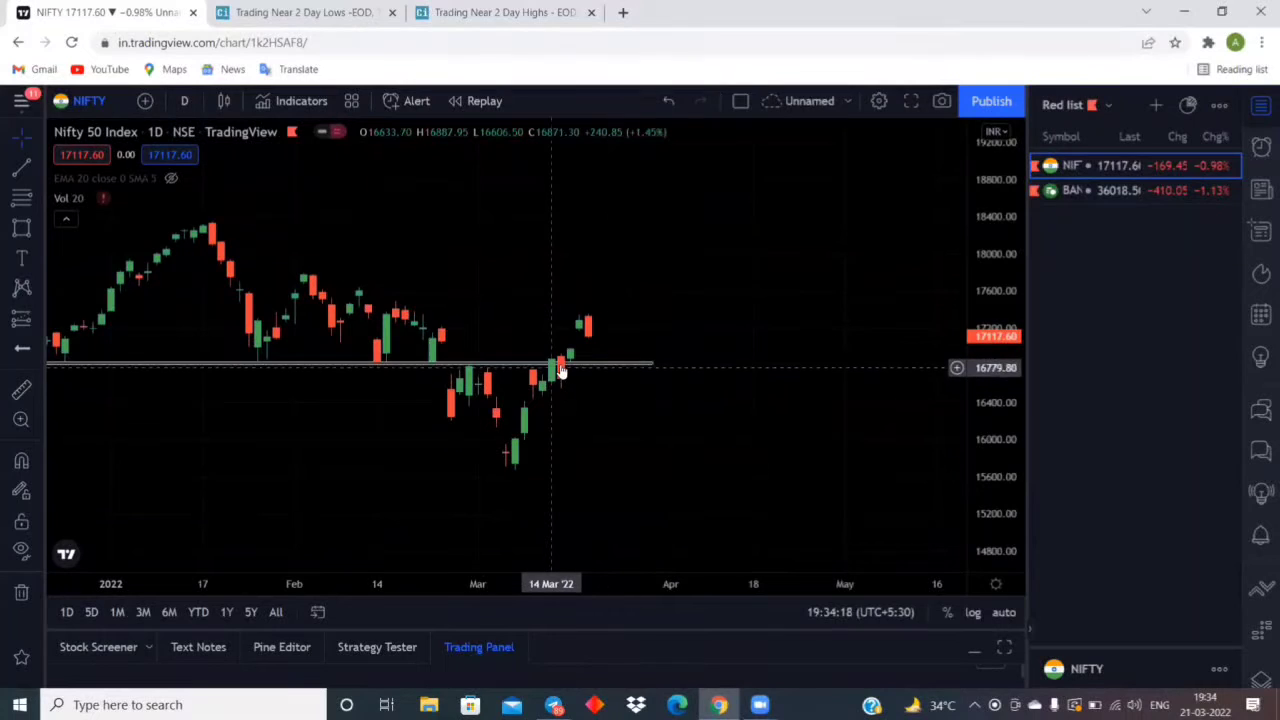
pyautogui.moveTo(655, 263)
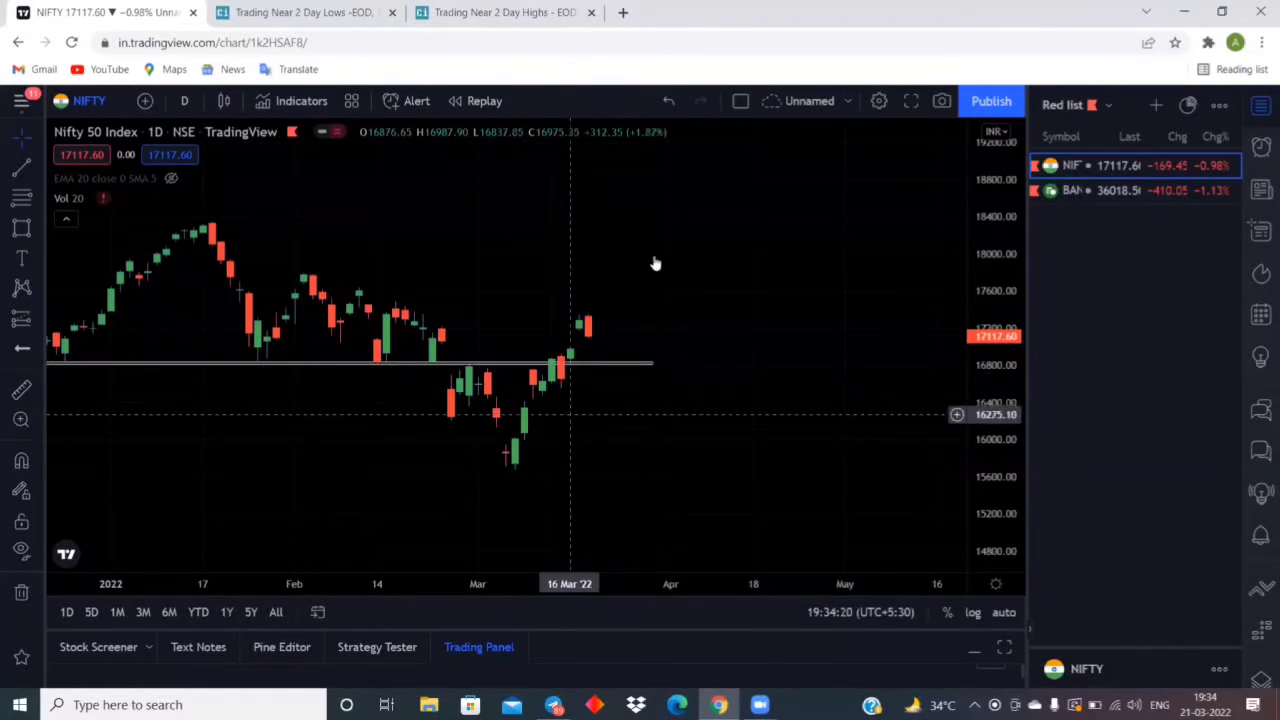
pyautogui.moveTo(645, 151)
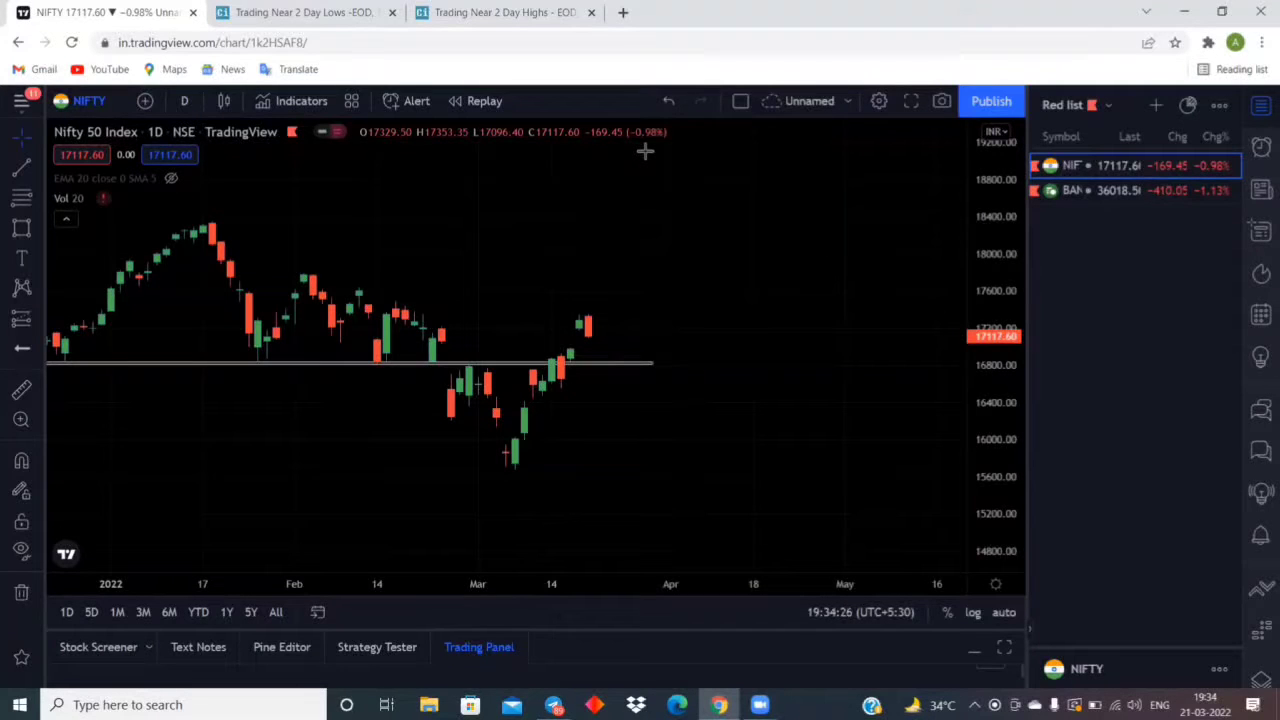
pyautogui.moveTo(532, 393)
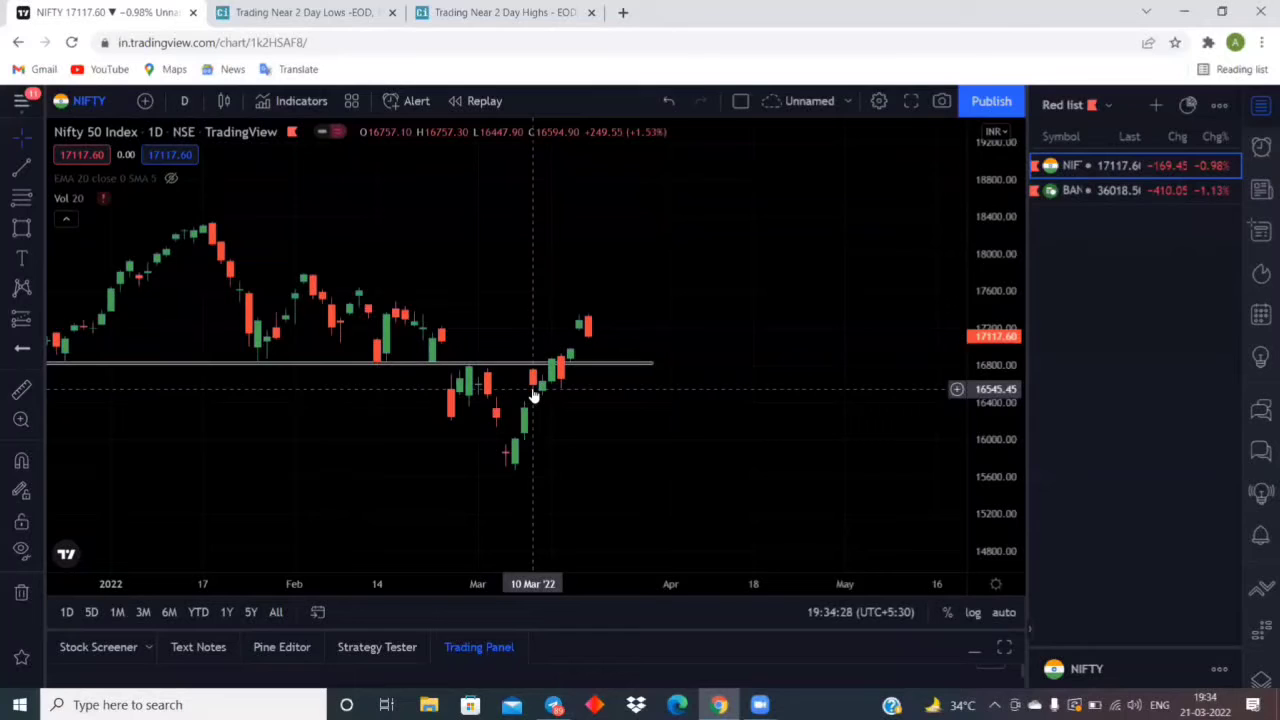
pyautogui.moveTo(586, 327)
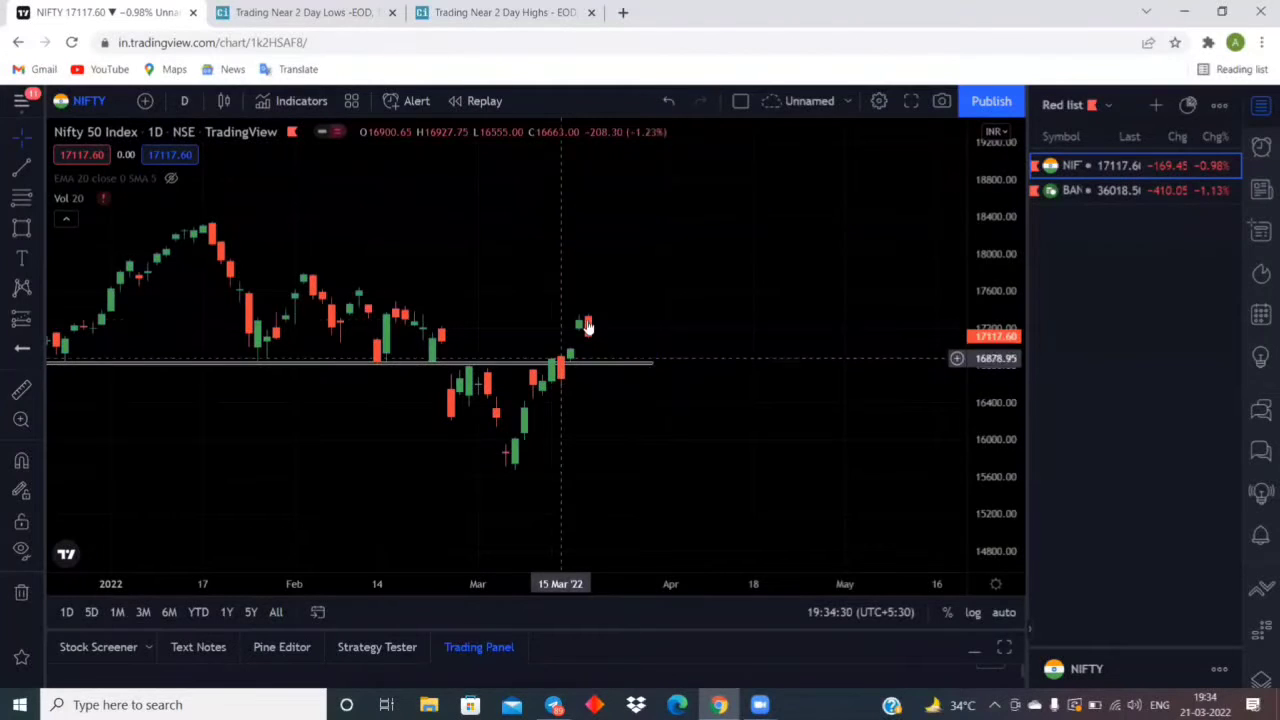
pyautogui.moveTo(588, 330)
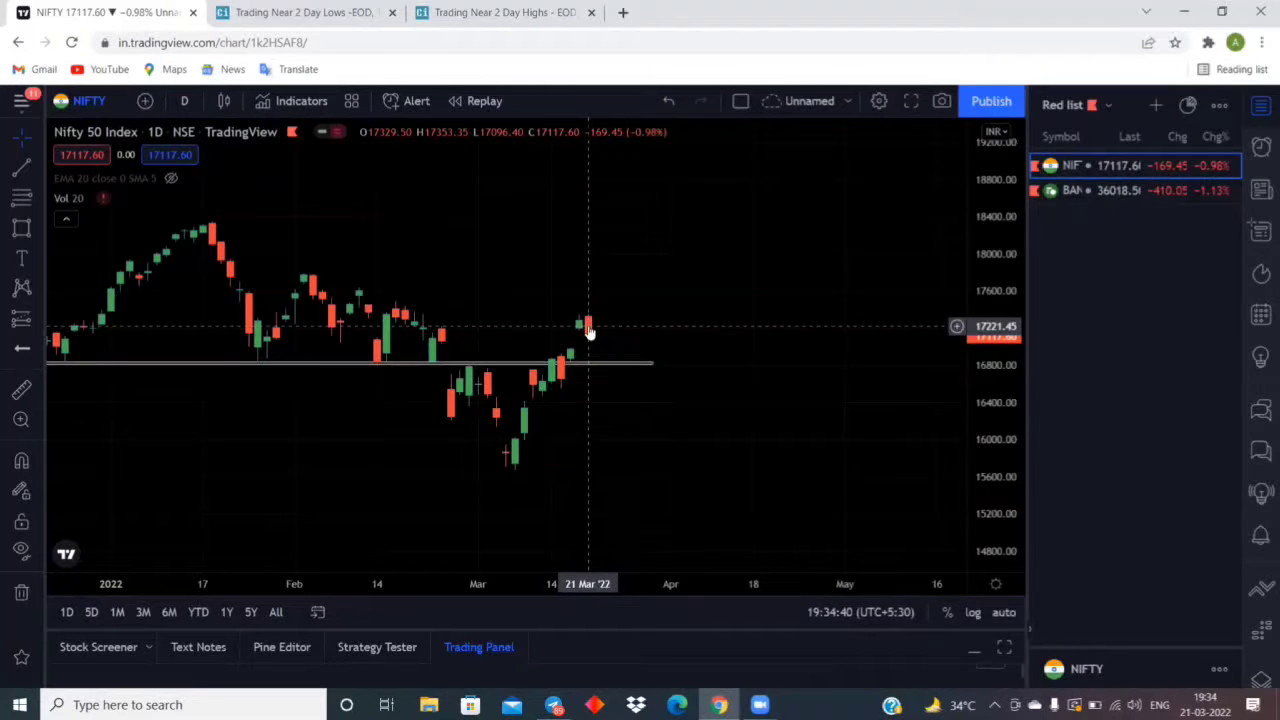
pyautogui.moveTo(517, 462)
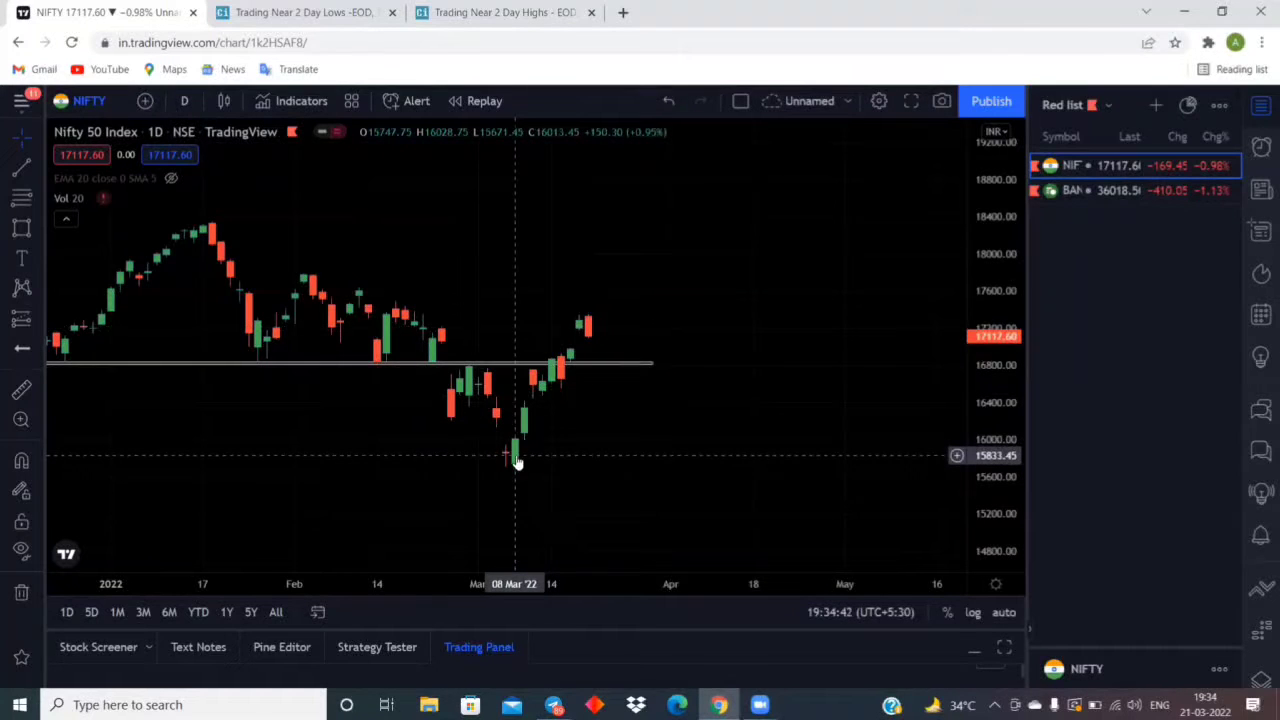
pyautogui.moveTo(533, 408)
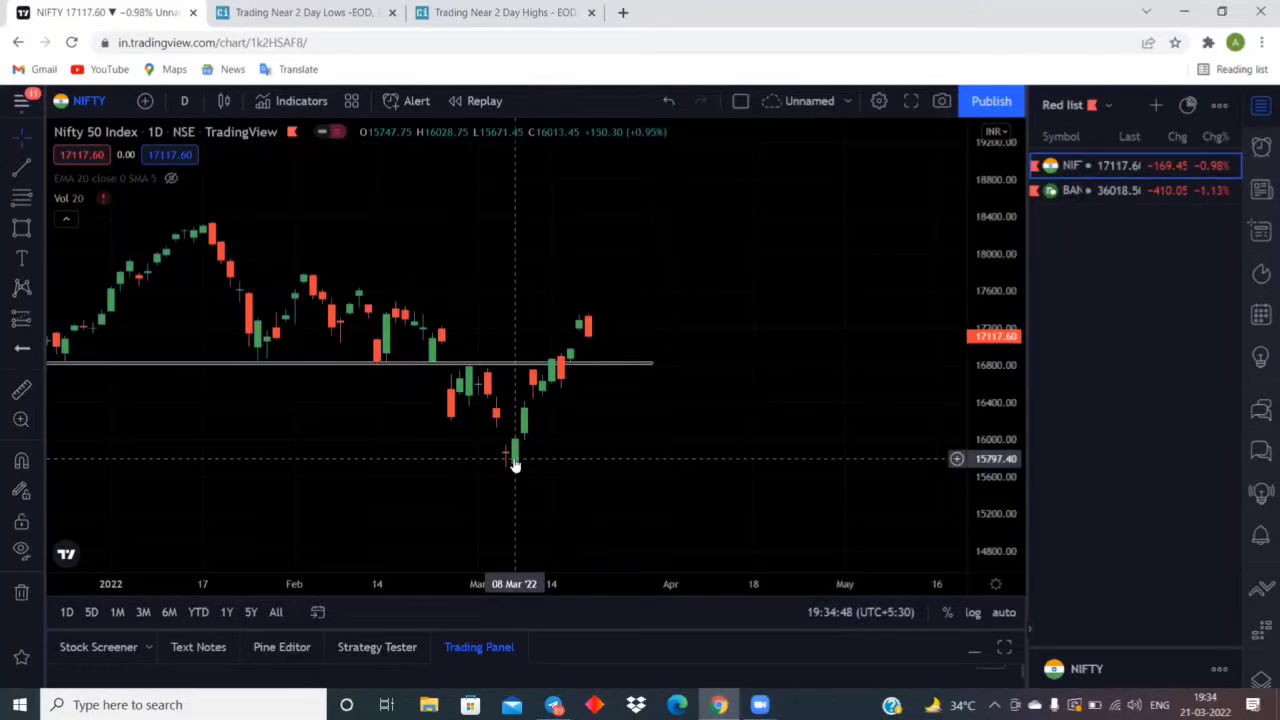
pyautogui.moveTo(515, 467)
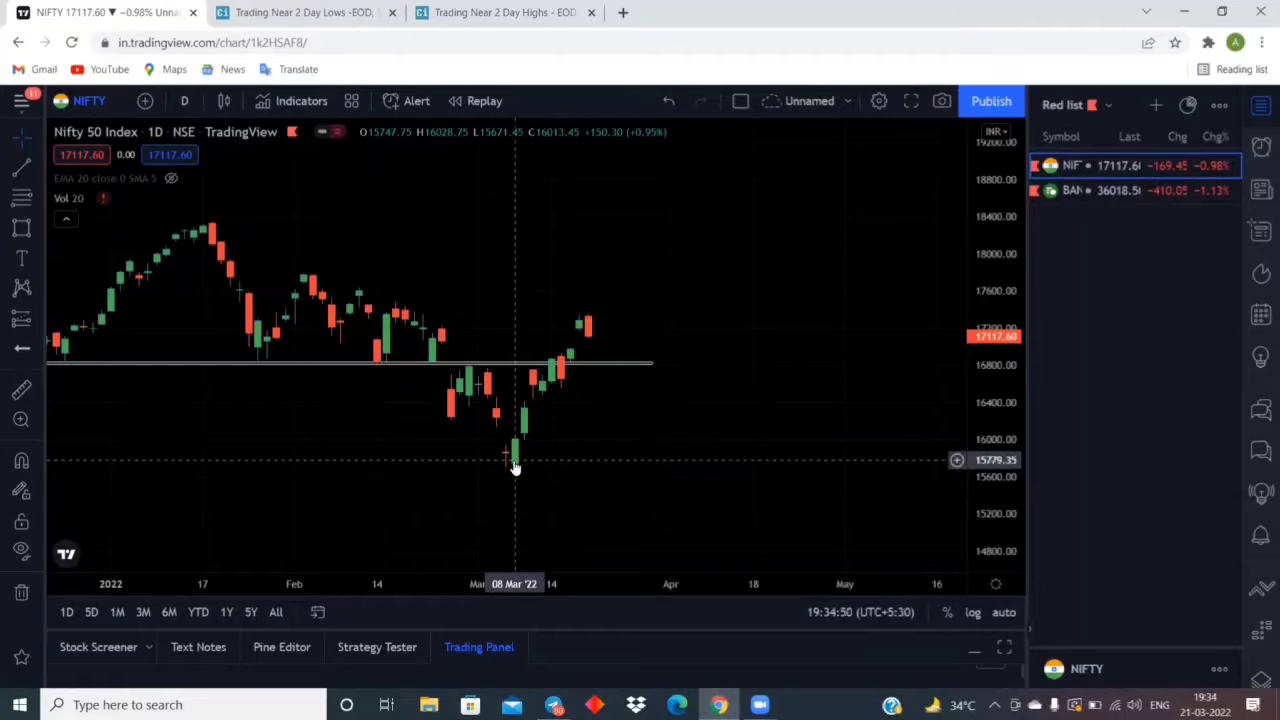
pyautogui.moveTo(535, 390)
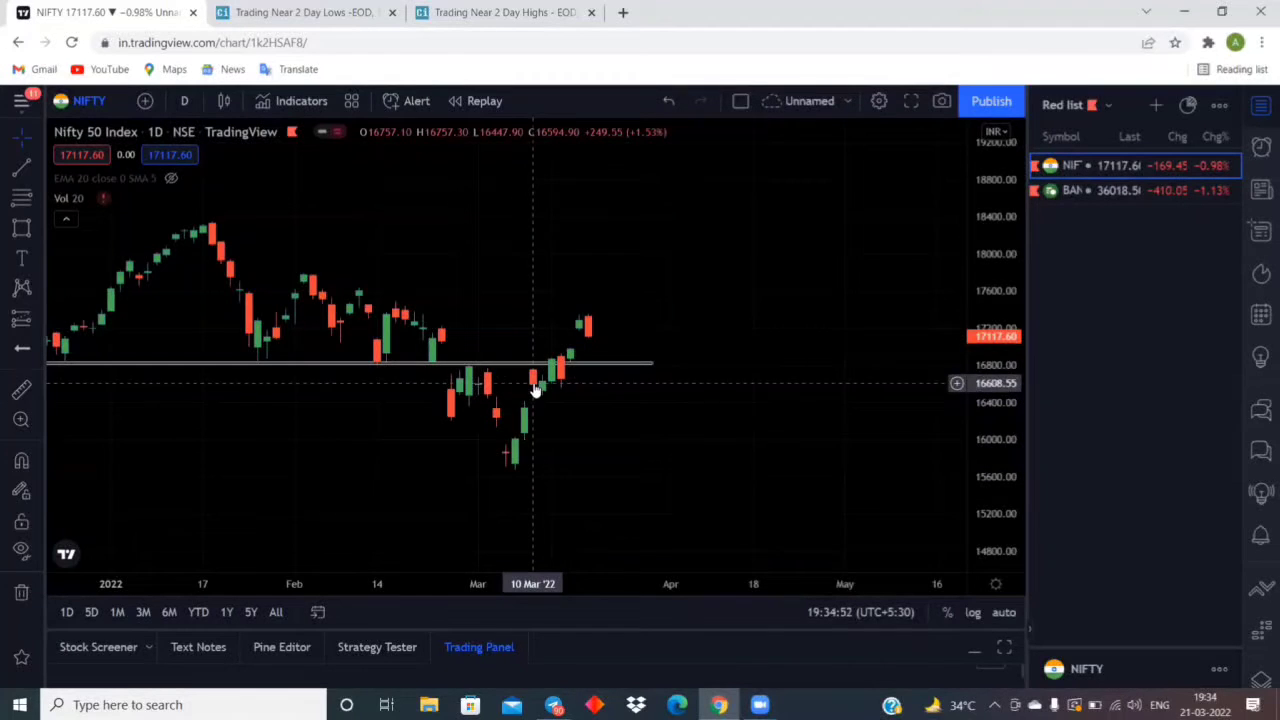
pyautogui.moveTo(547, 398)
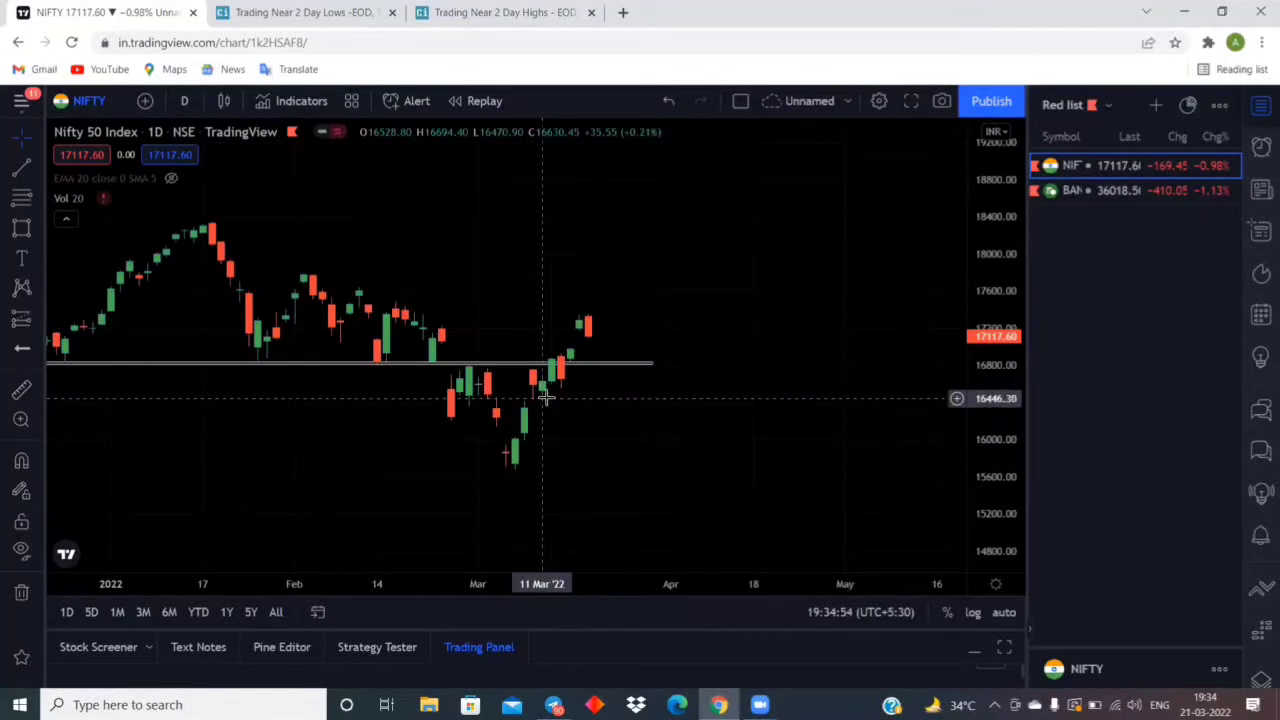
pyautogui.moveTo(546, 414)
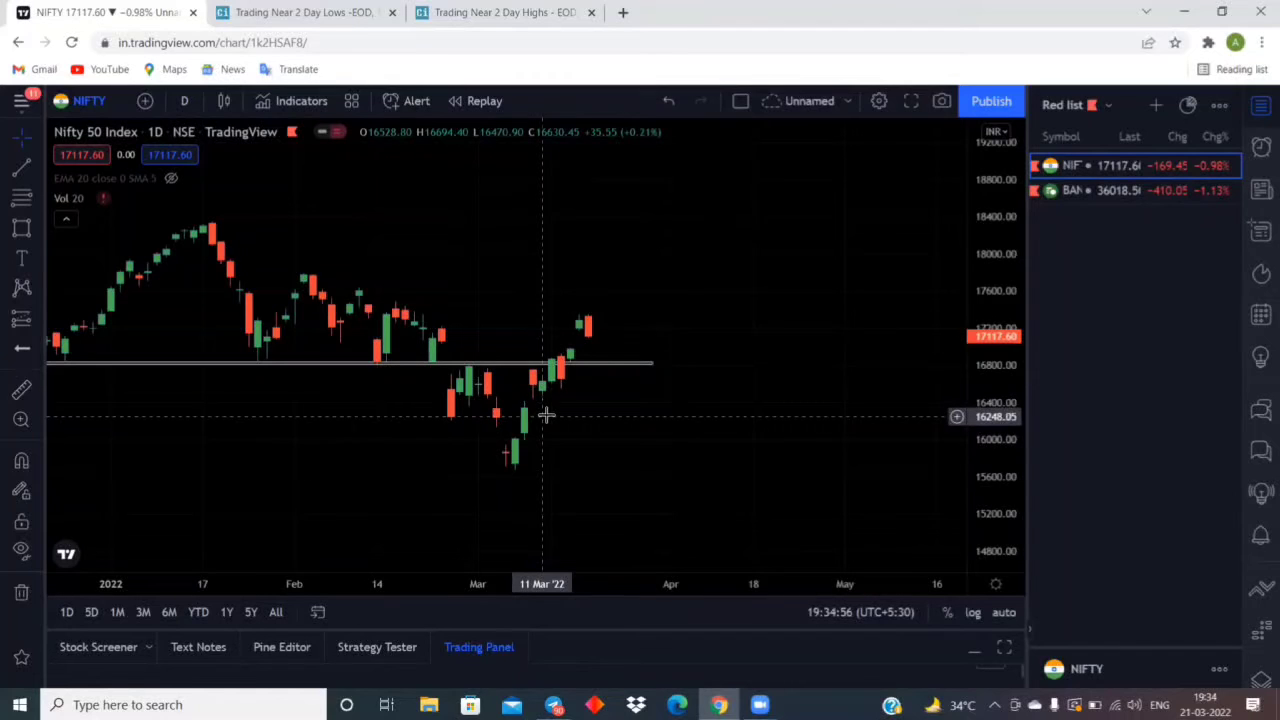
pyautogui.moveTo(560, 377)
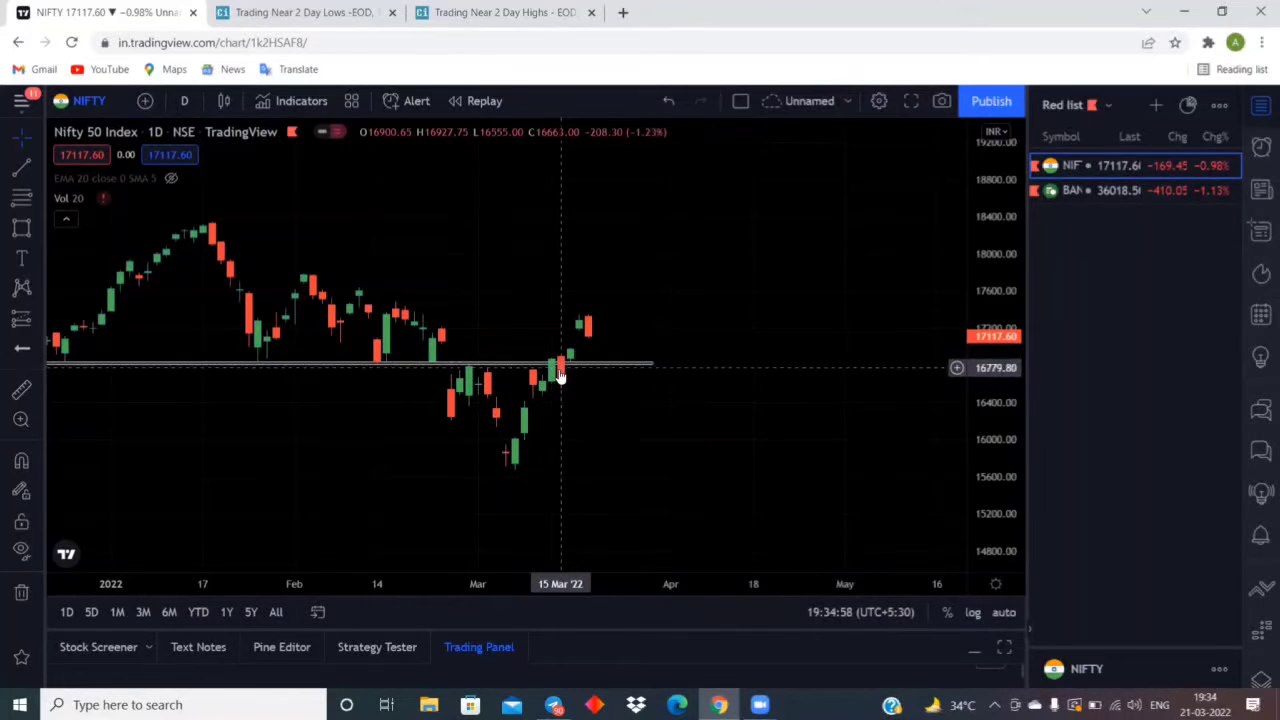
pyautogui.moveTo(588, 337)
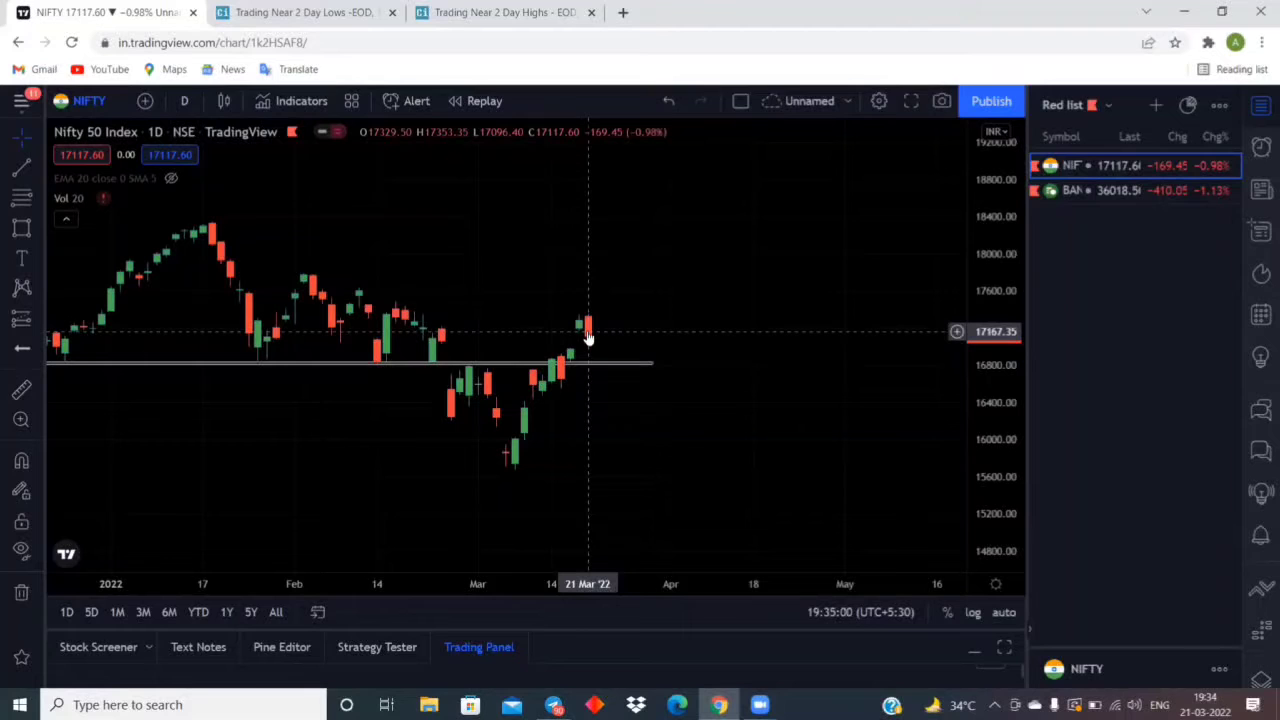
pyautogui.moveTo(528, 390)
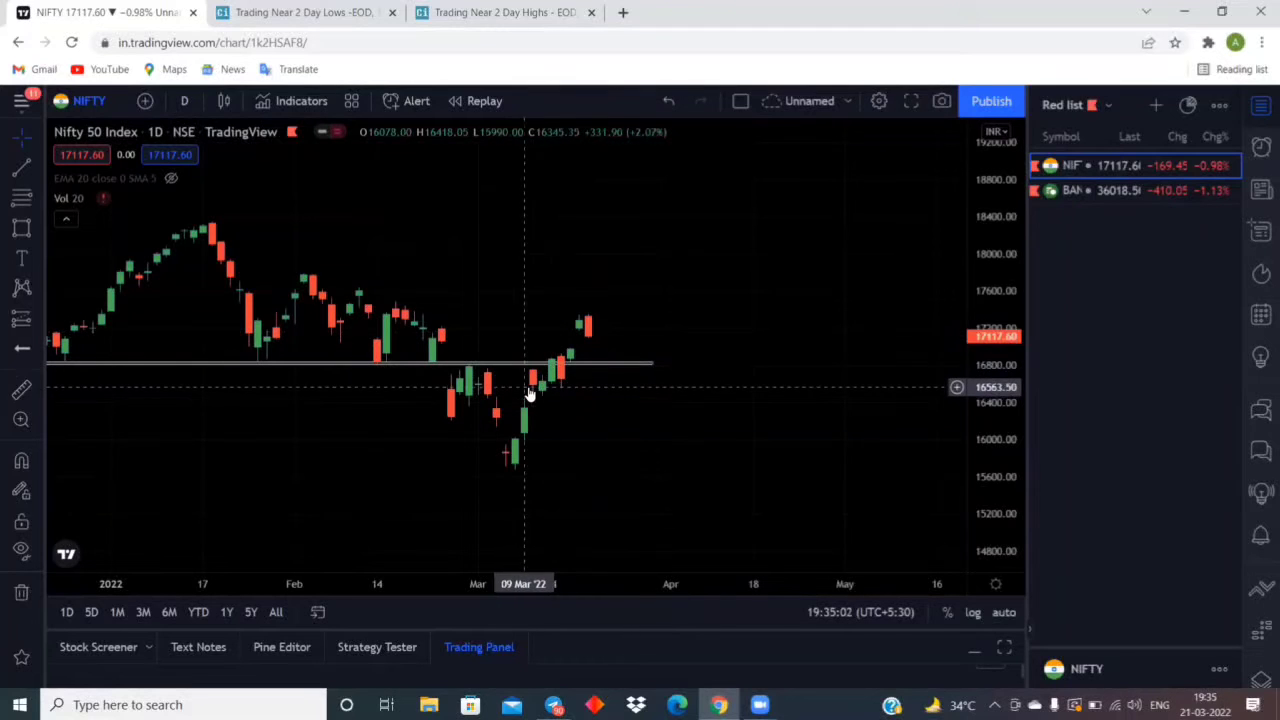
pyautogui.moveTo(560, 378)
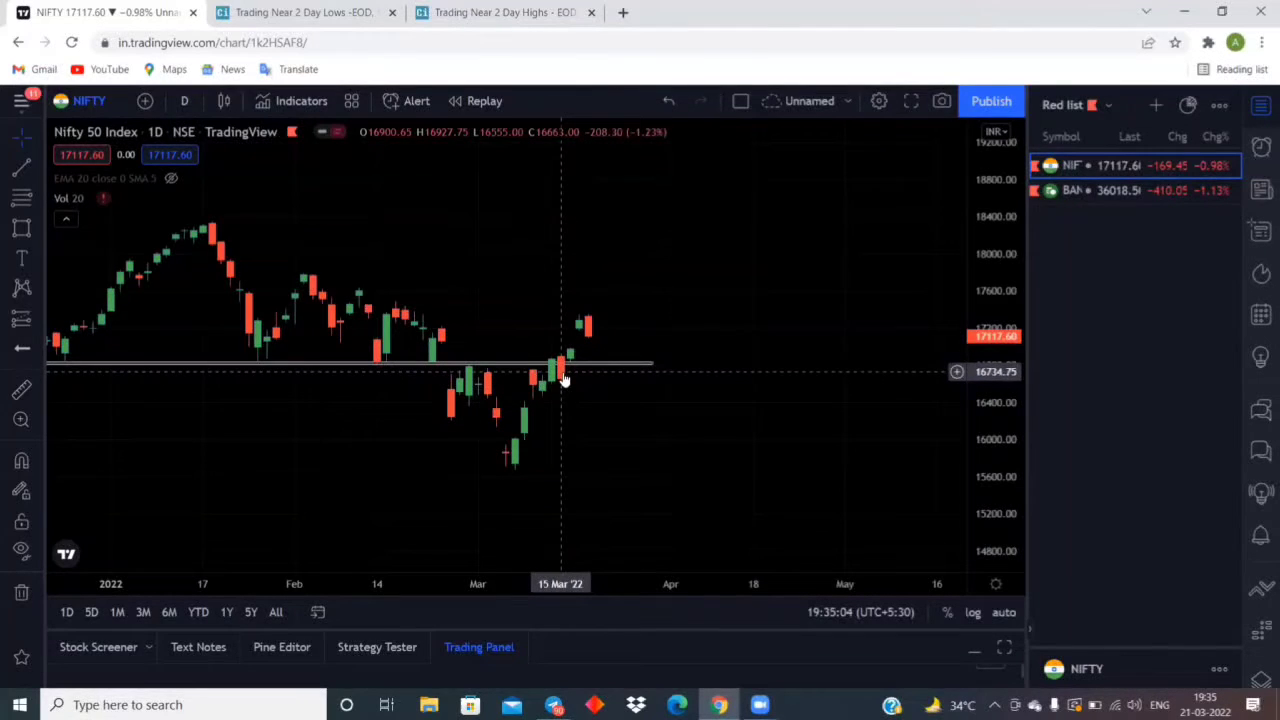
pyautogui.moveTo(560, 398)
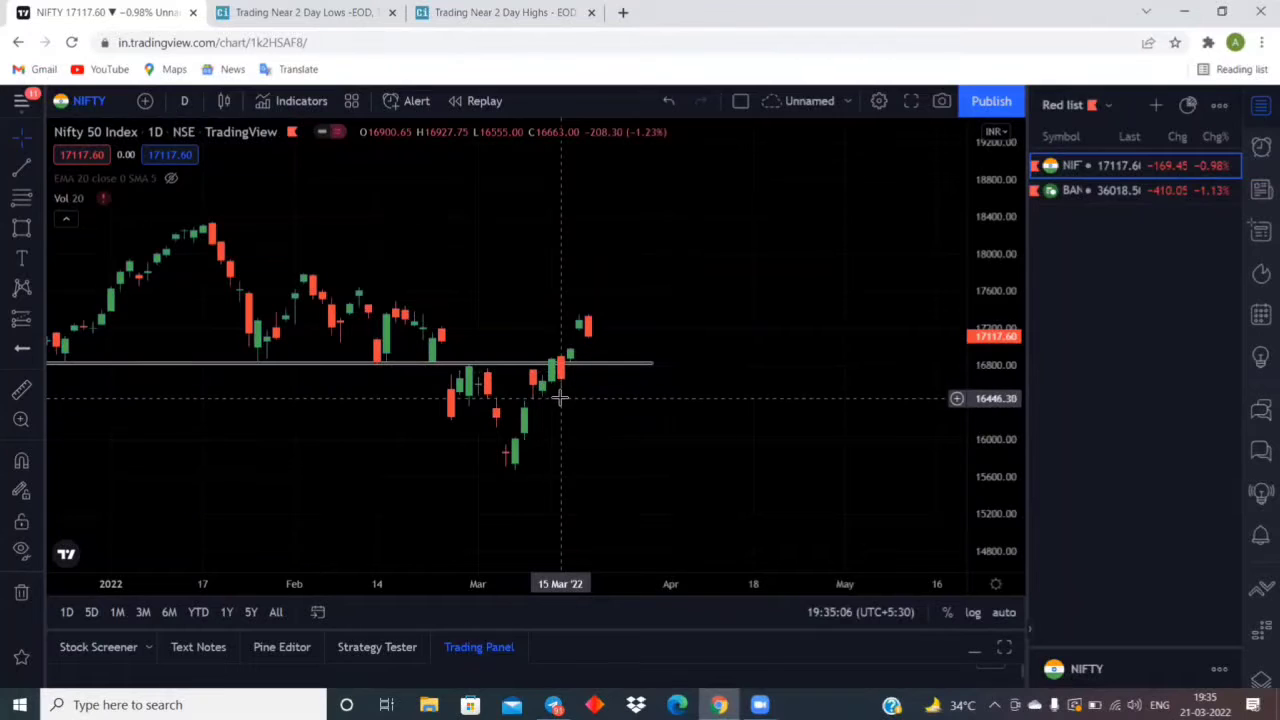
pyautogui.moveTo(540, 405)
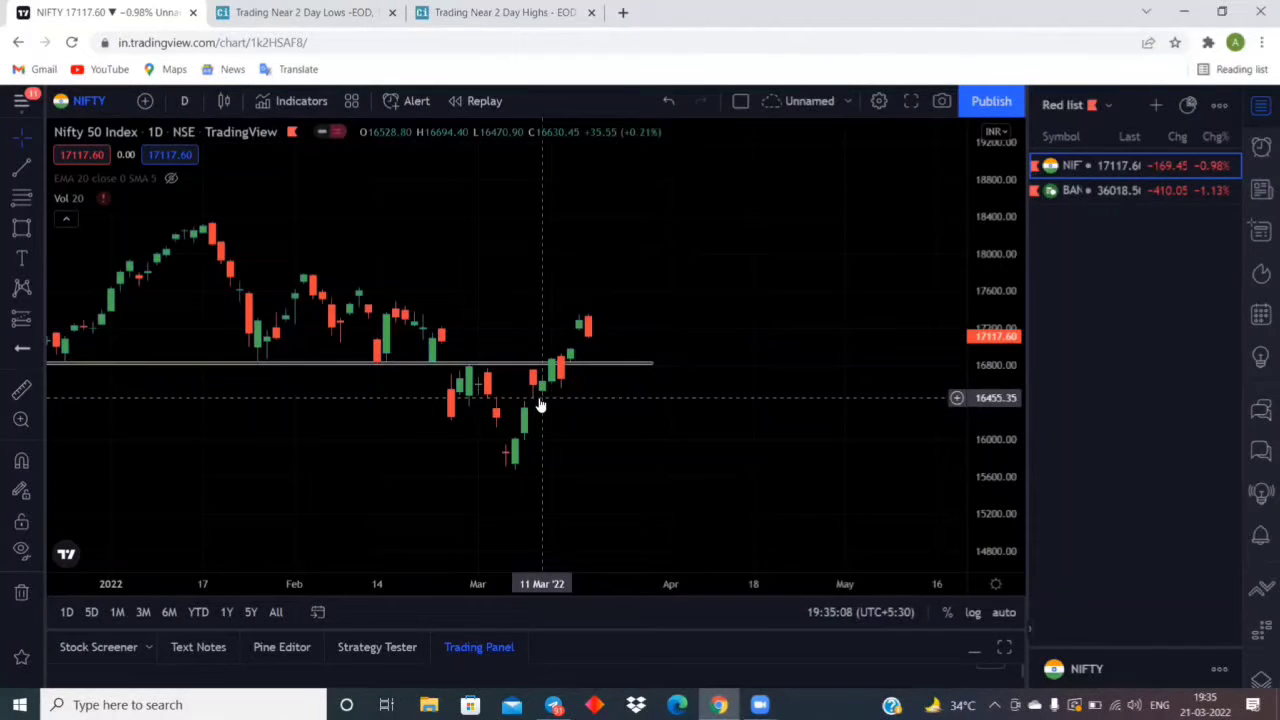
pyautogui.moveTo(540, 419)
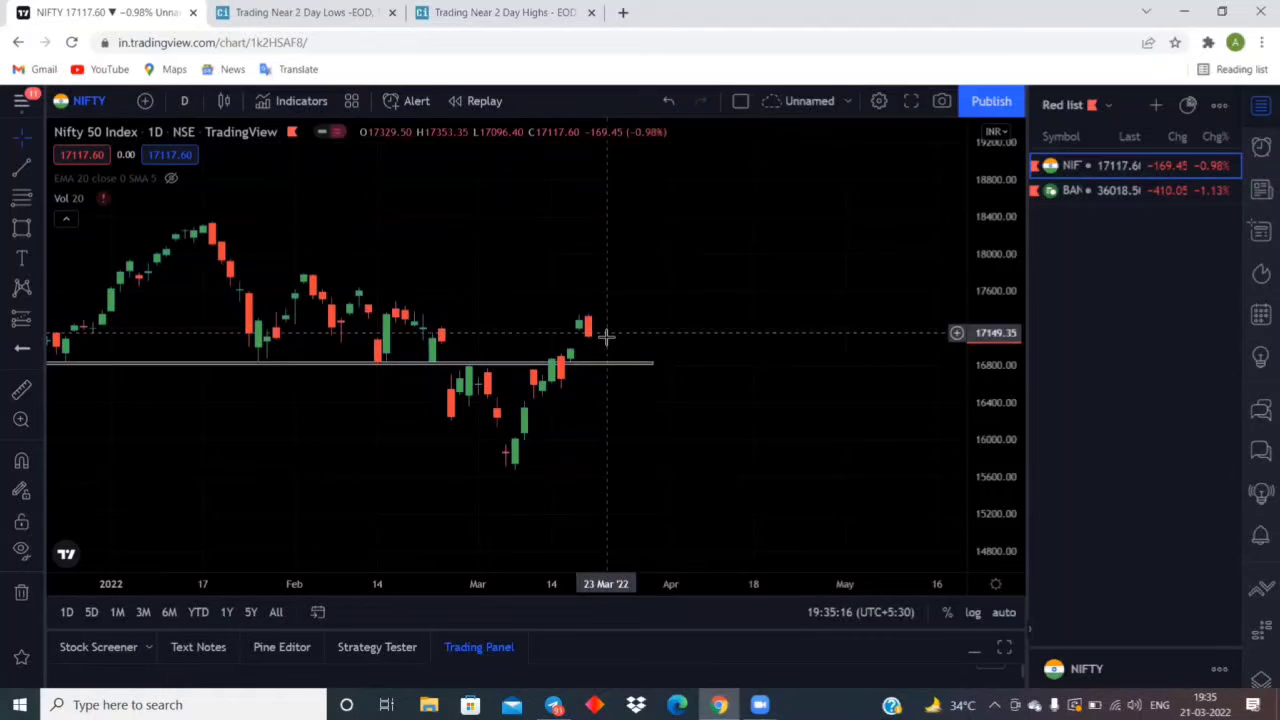
pyautogui.moveTo(608, 348)
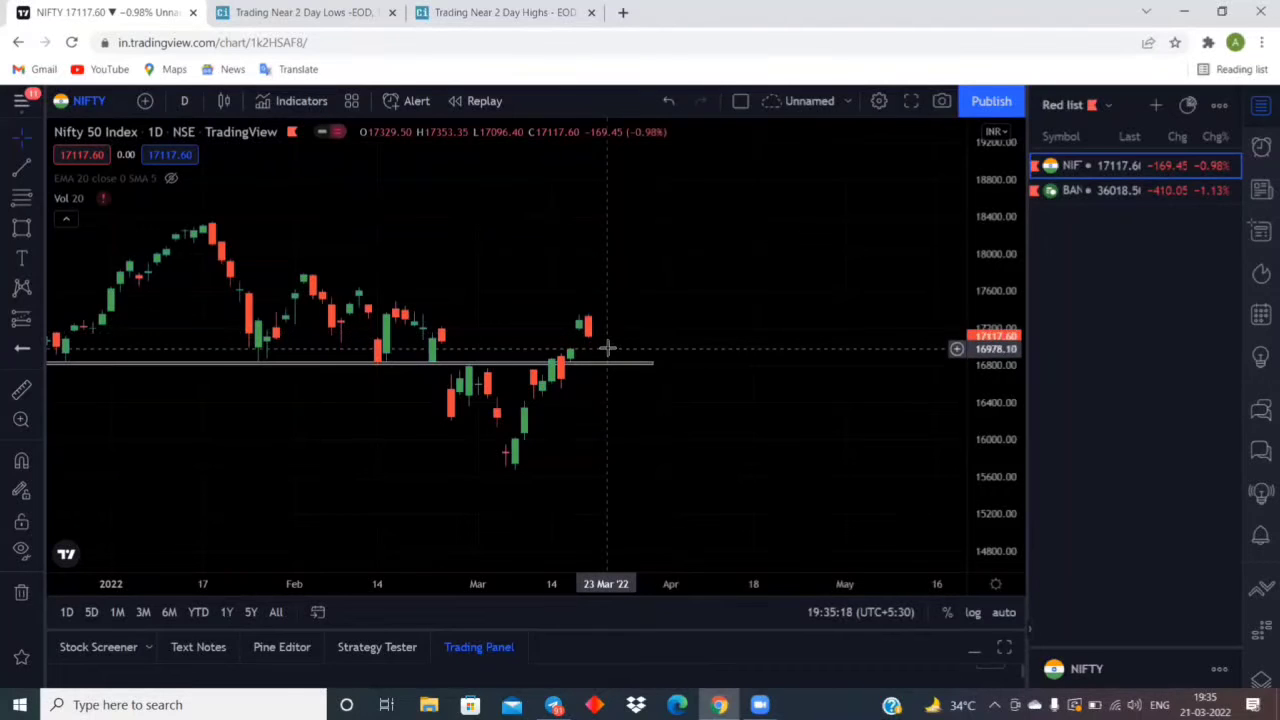
pyautogui.moveTo(596, 292)
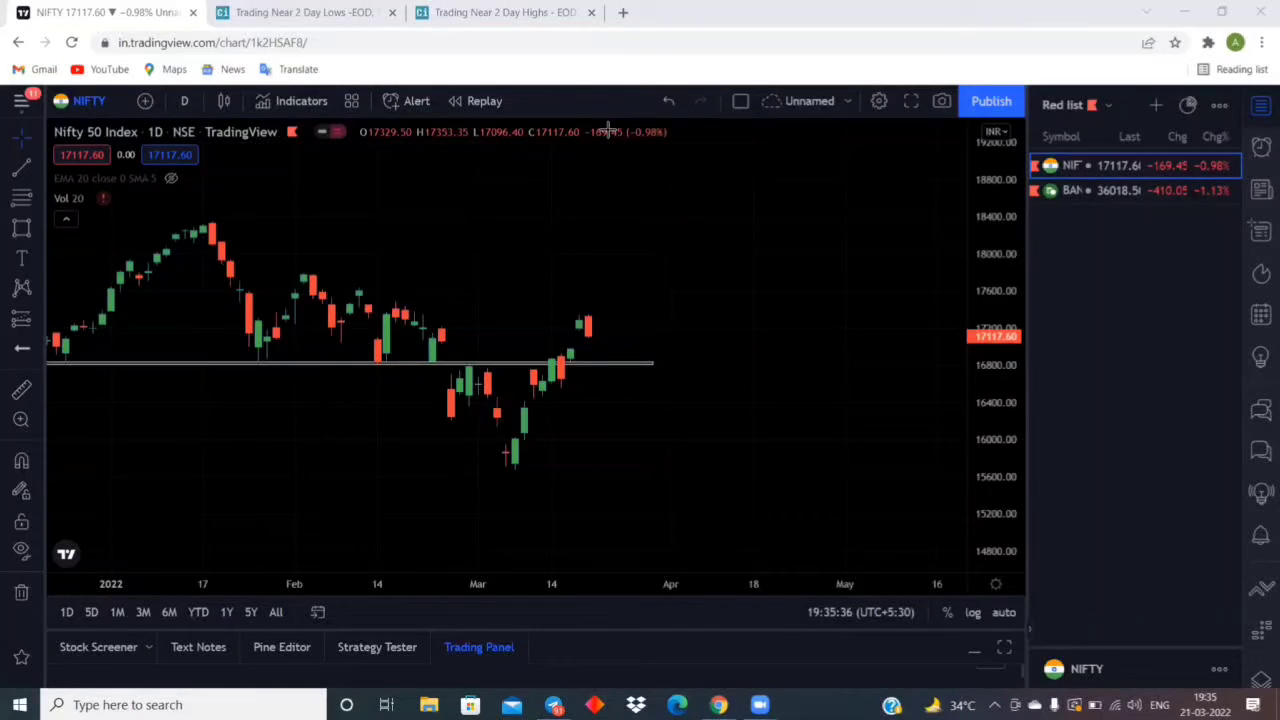
pyautogui.moveTo(600, 480)
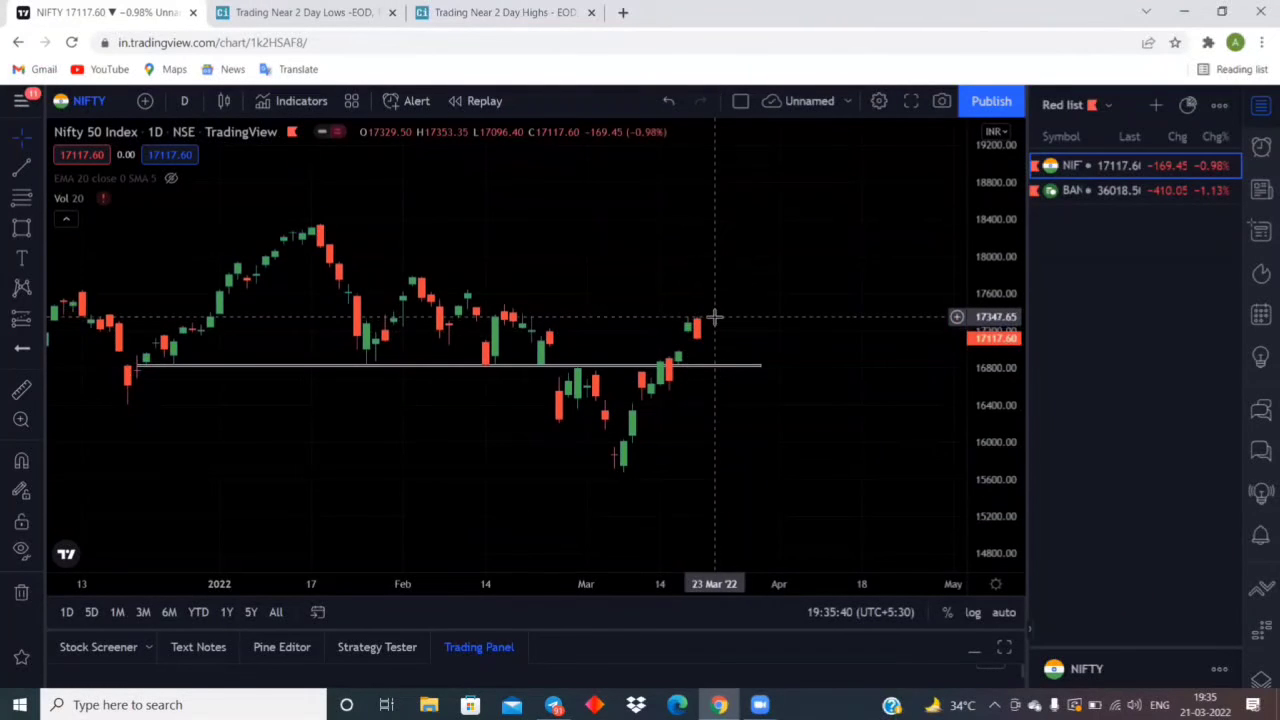
pyautogui.moveTo(708, 318)
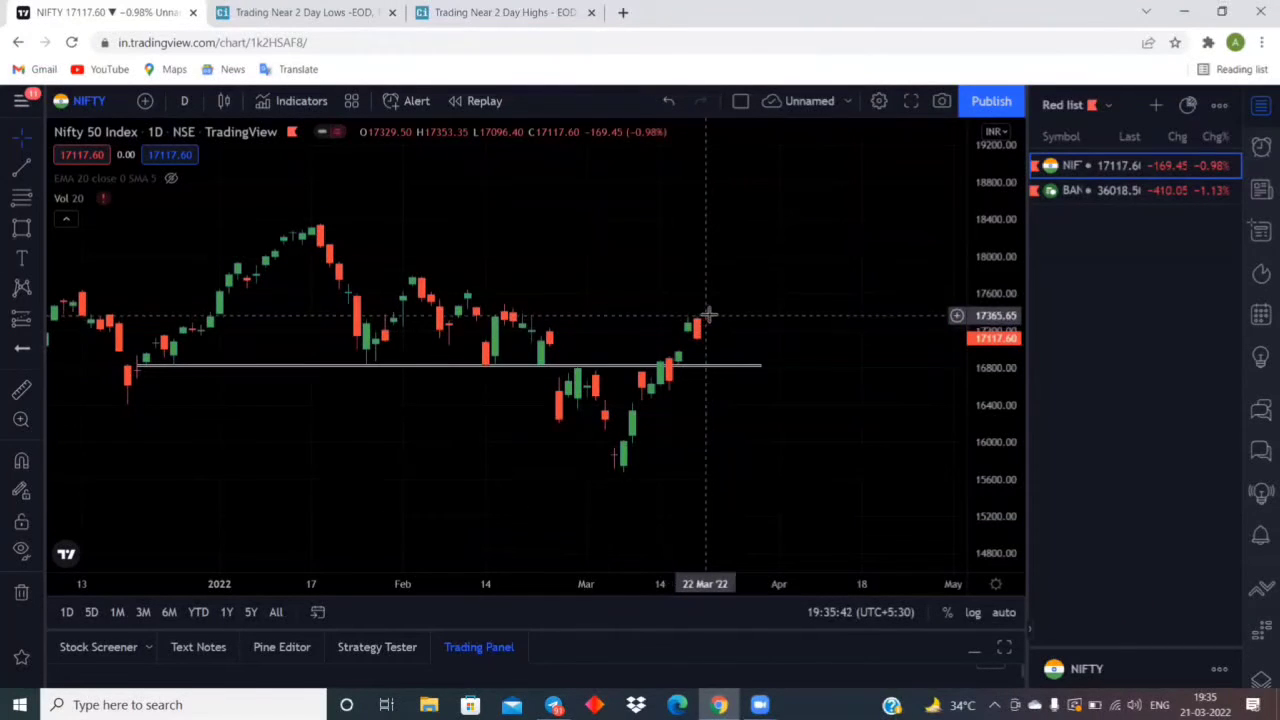
pyautogui.moveTo(705, 330)
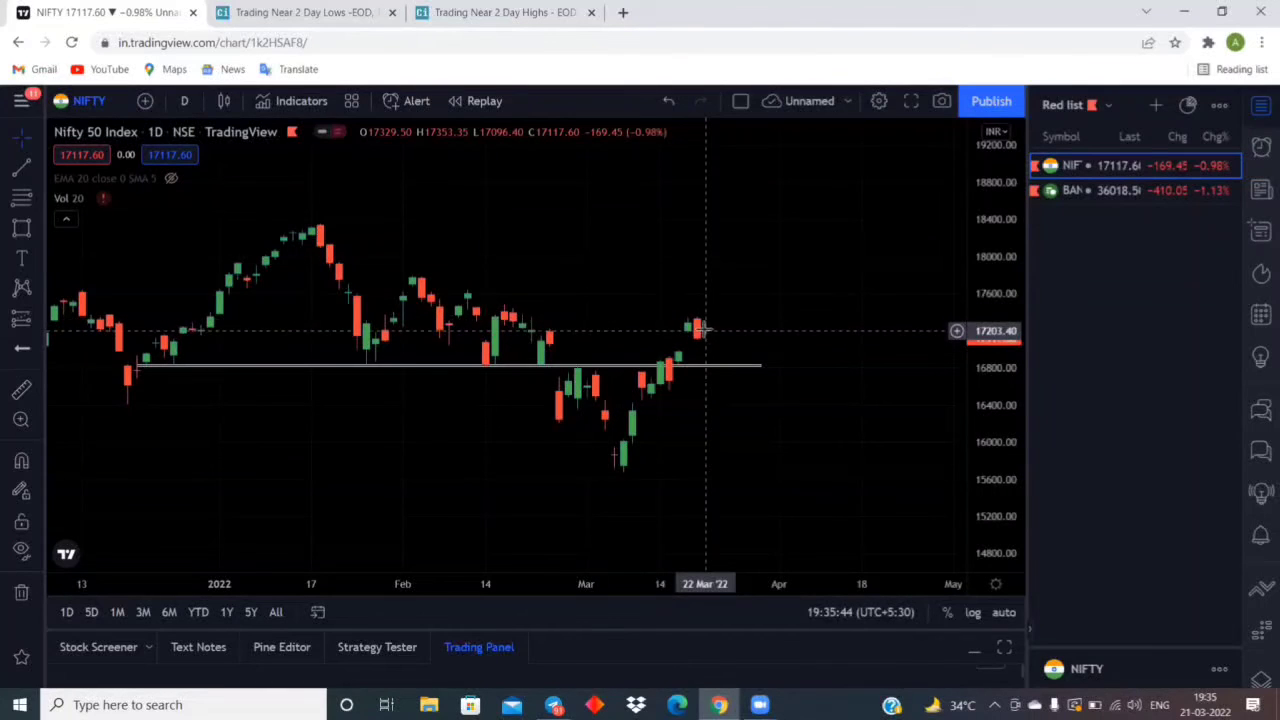
pyautogui.moveTo(710, 337)
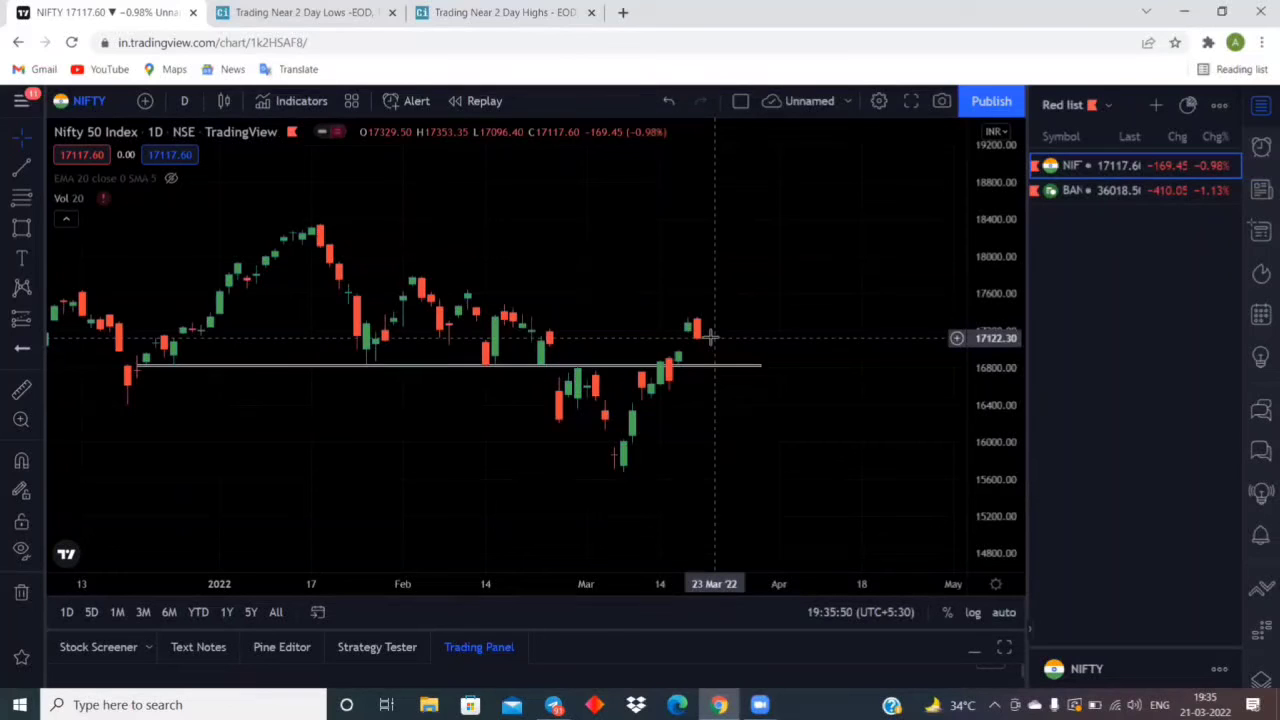
pyautogui.moveTo(708, 338)
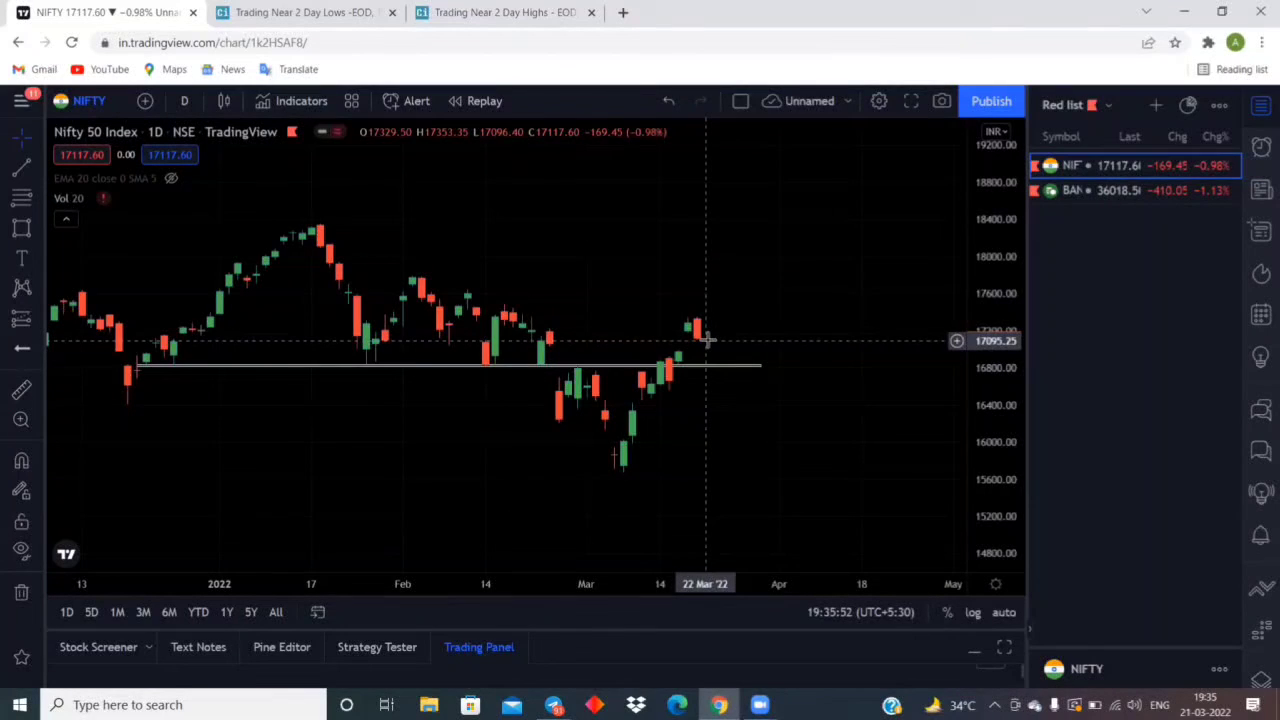
pyautogui.moveTo(708, 344)
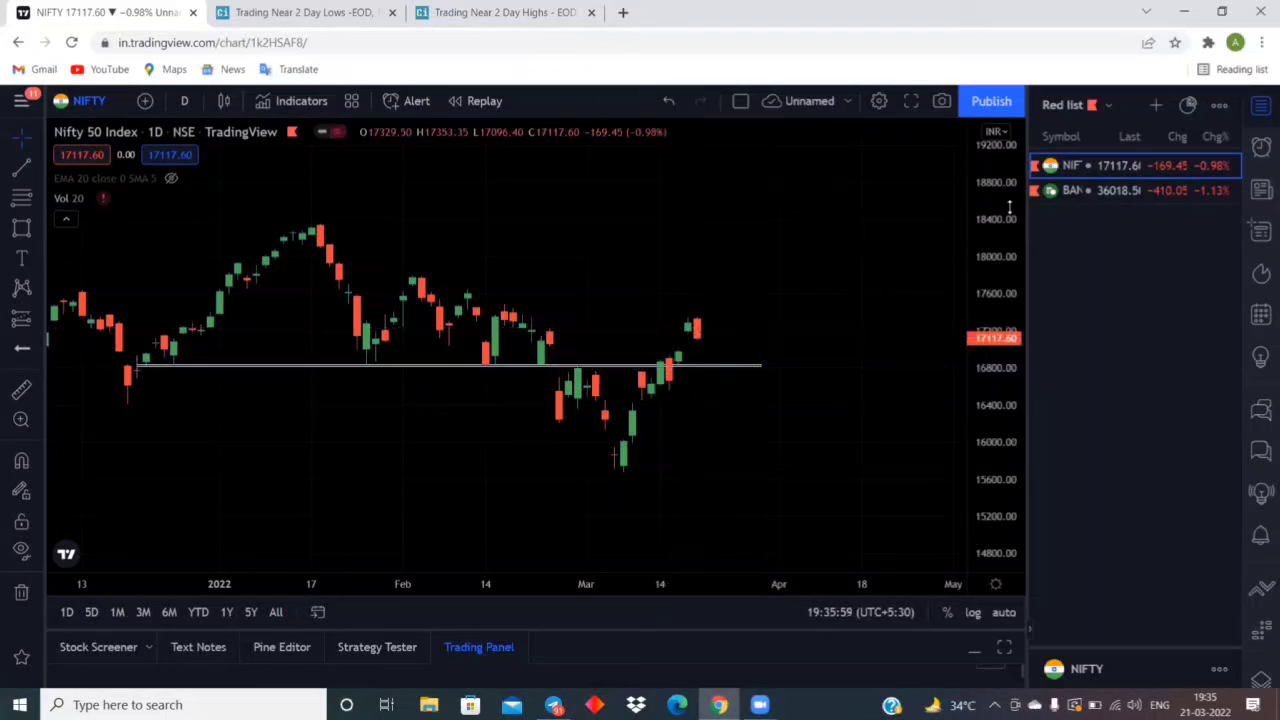
# Open the 'Red list' watchlist dropdown to show Red list, Watchlist and Deleted symbols
pyautogui.click(1075, 104)
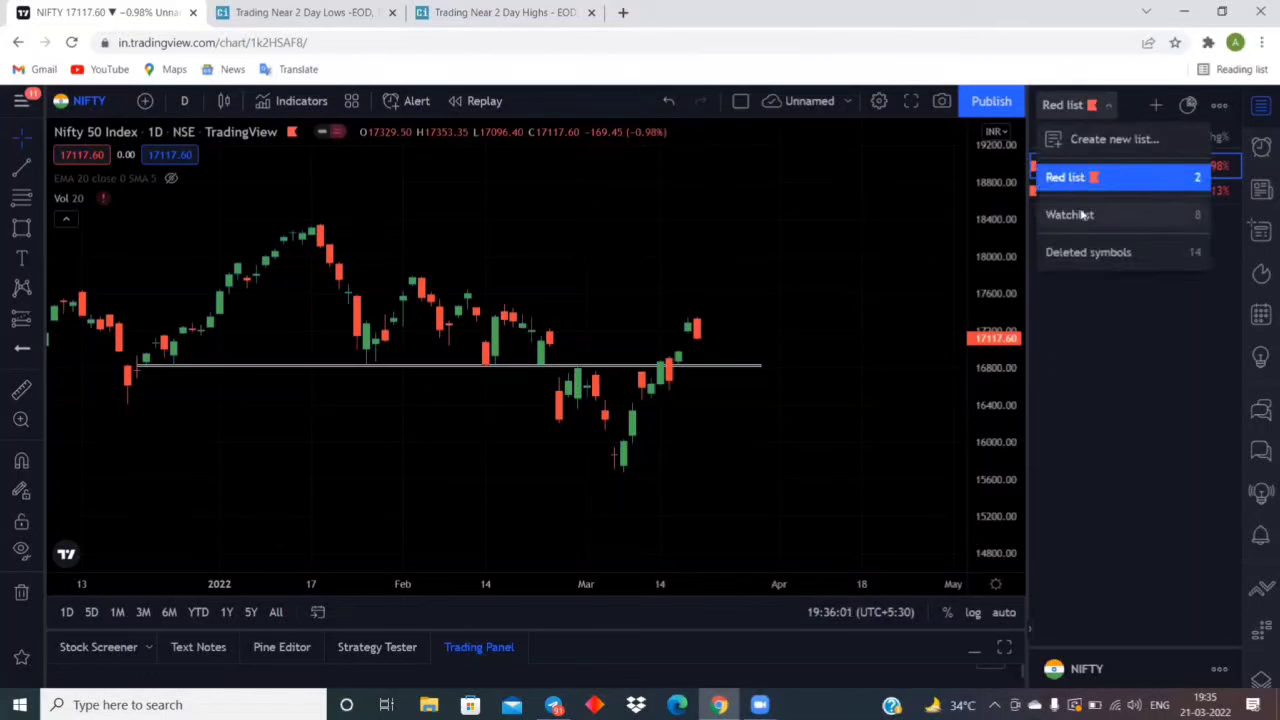